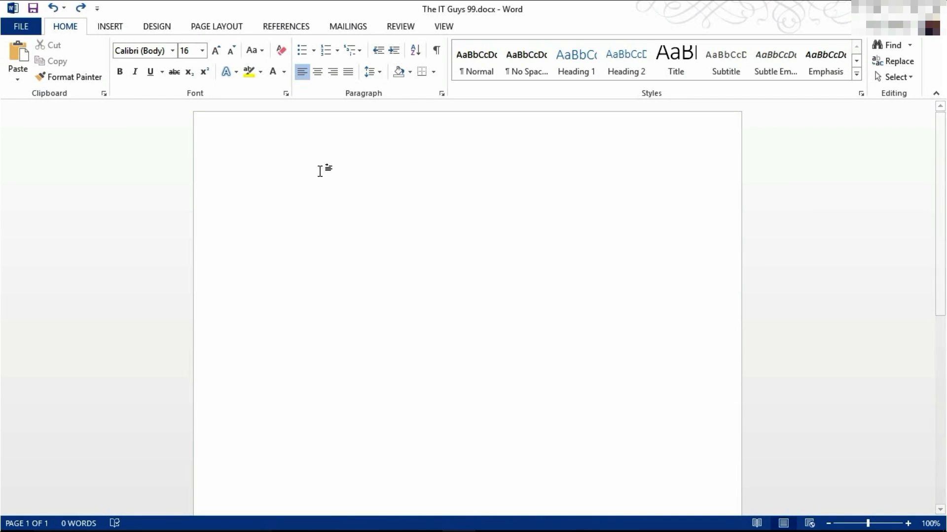
- Open Page Color on the Design tab and preview colours on the blank page
left_click(293, 175)
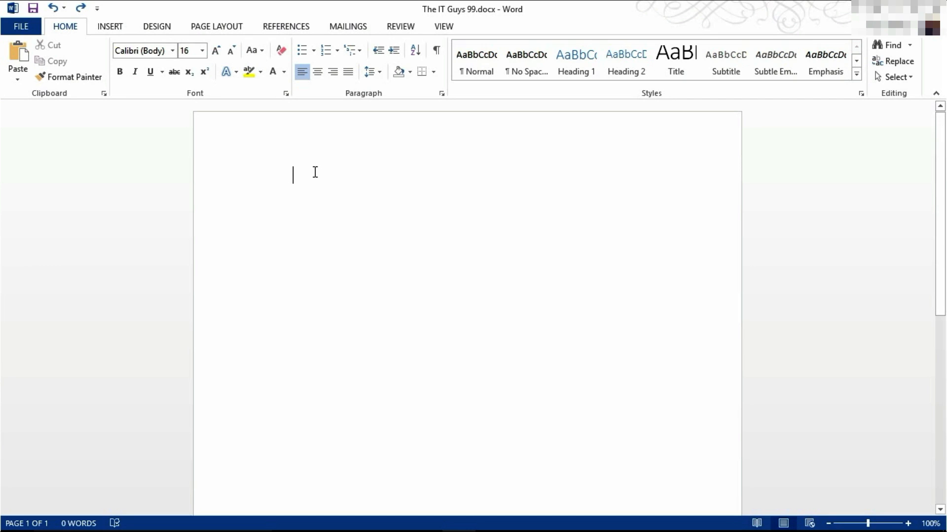
mouse_move(169, 25)
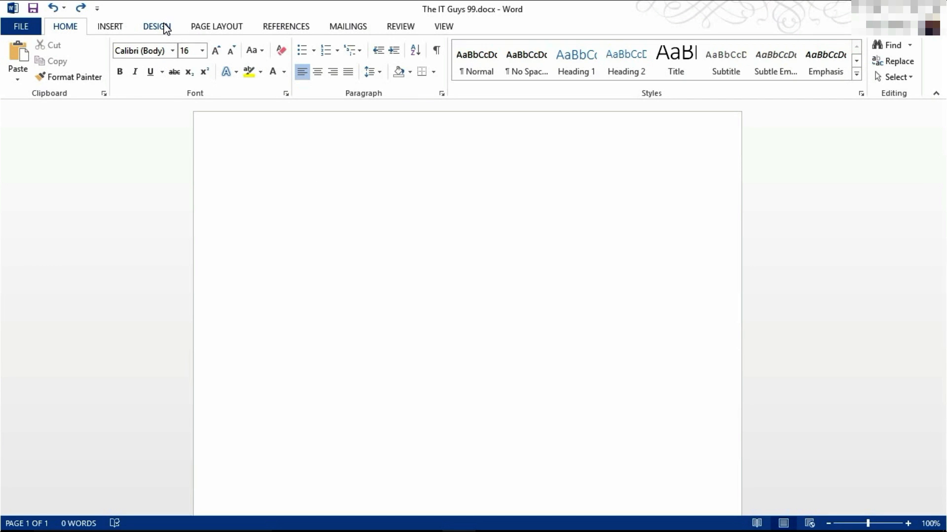
left_click(156, 26)
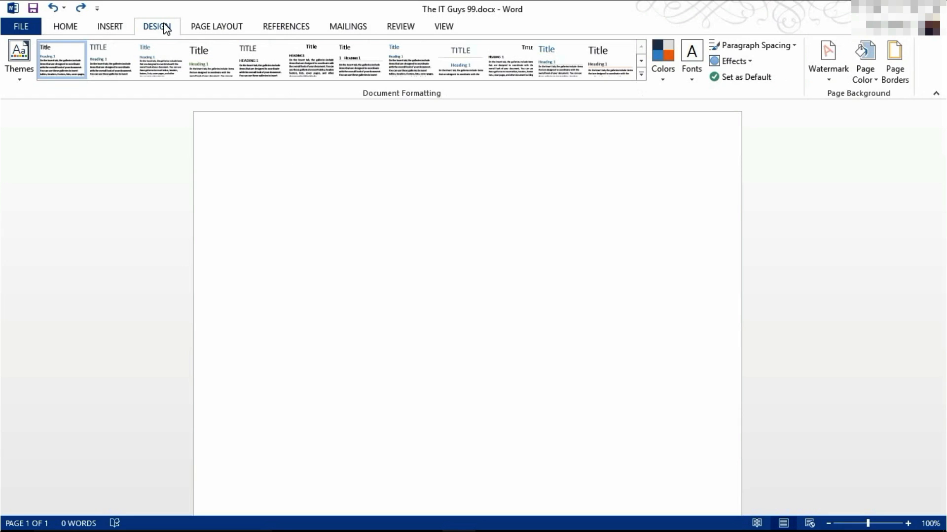
left_click(293, 175)
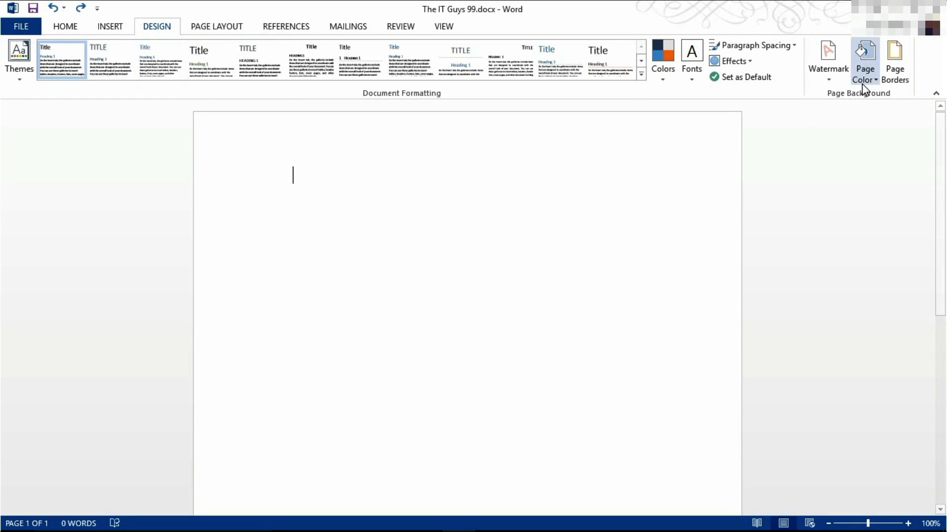
left_click(864, 61)
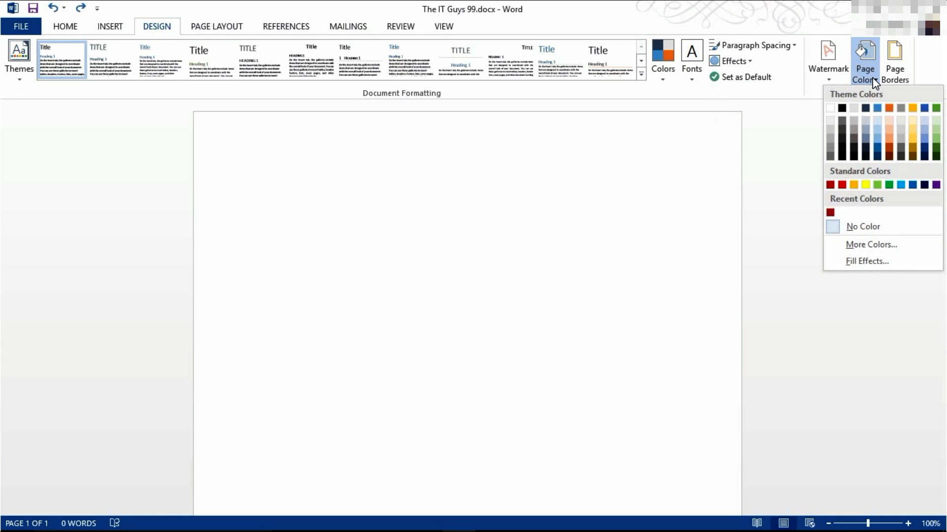
left_click(841, 184)
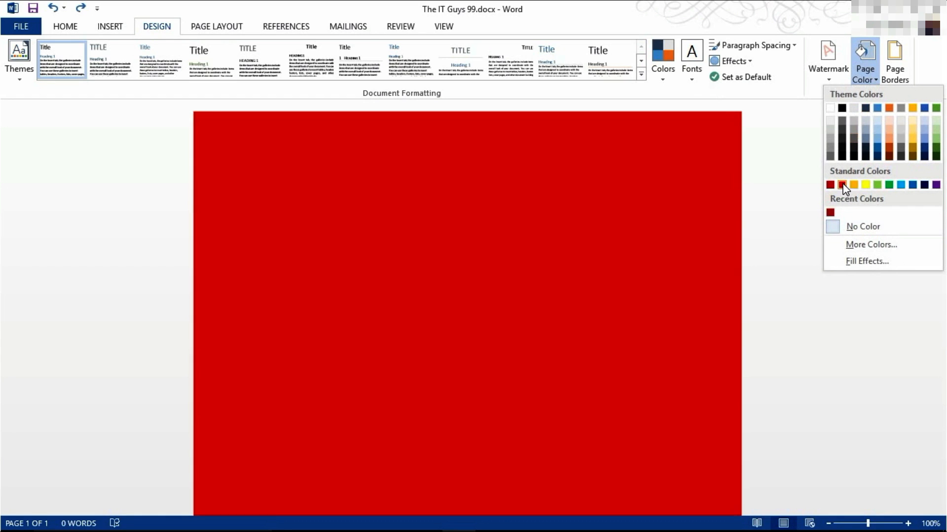
left_click(877, 125)
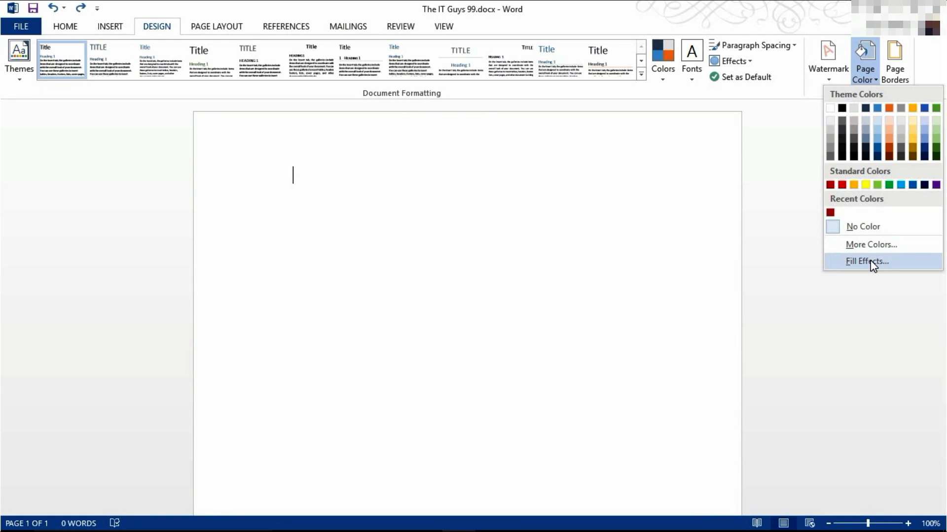
- Open Fill Effects, browse the Picture, Pattern and Texture tabs, then return to Gradient
left_click(866, 261)
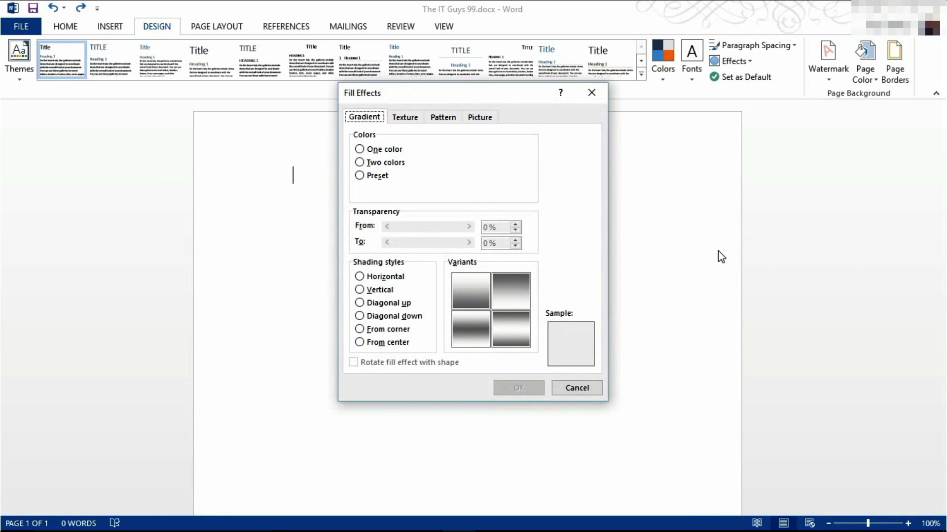
left_click(479, 116)
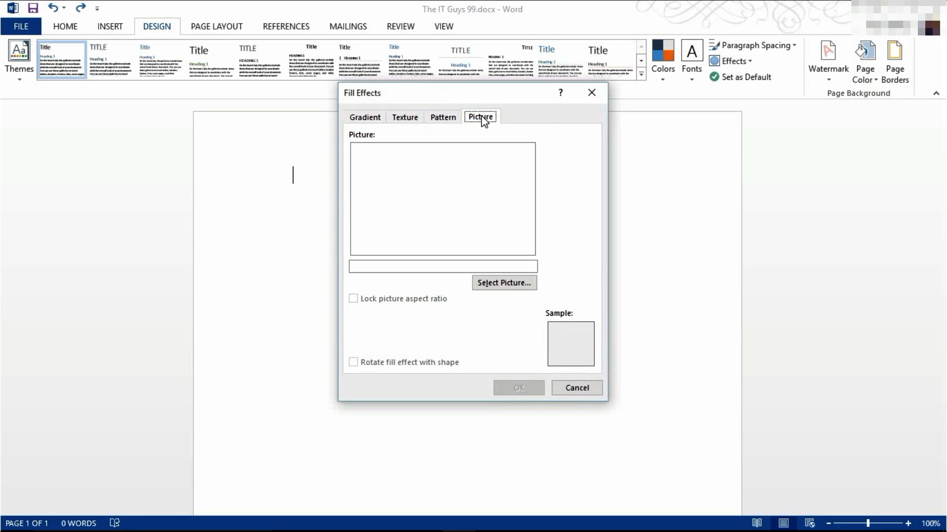
left_click(443, 117)
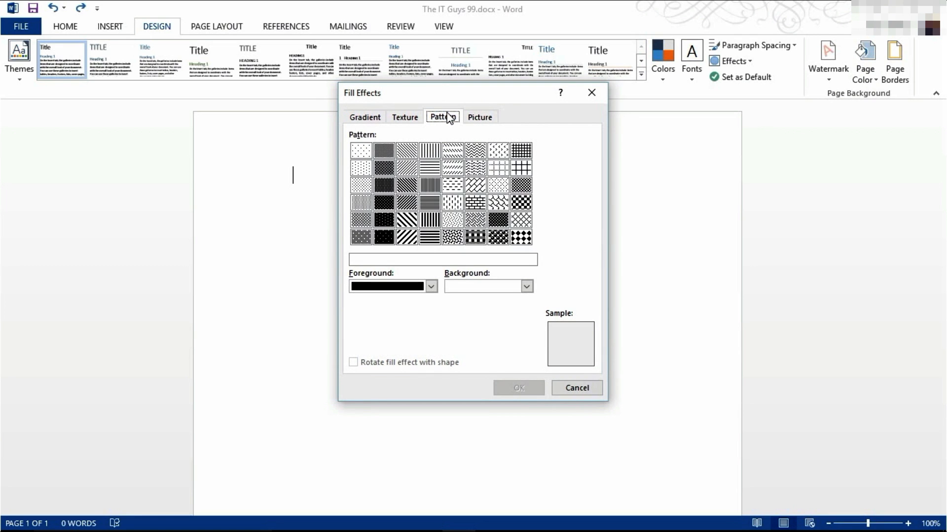
left_click(403, 118)
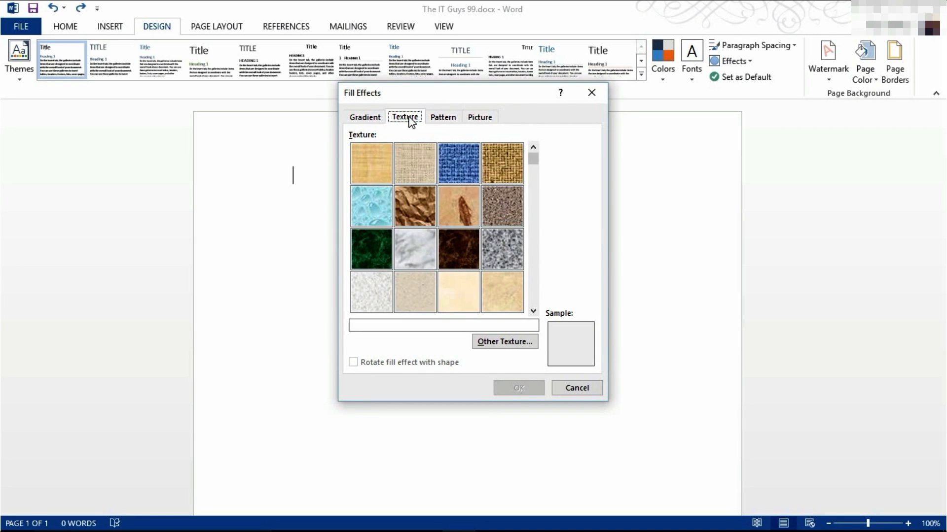
left_click(364, 117)
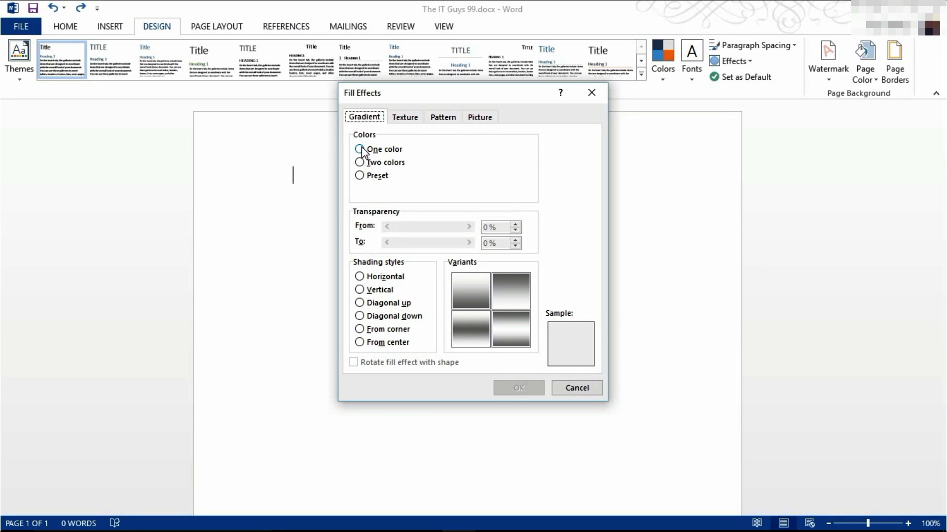
- Apply a two-colour dark red gradient with Diagonal up shading to the page
left_click(360, 176)
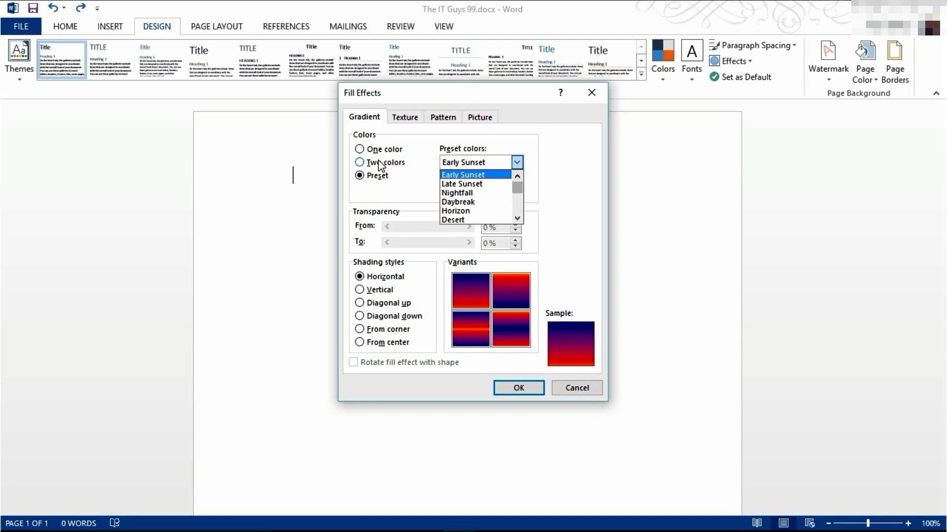
left_click(360, 149)
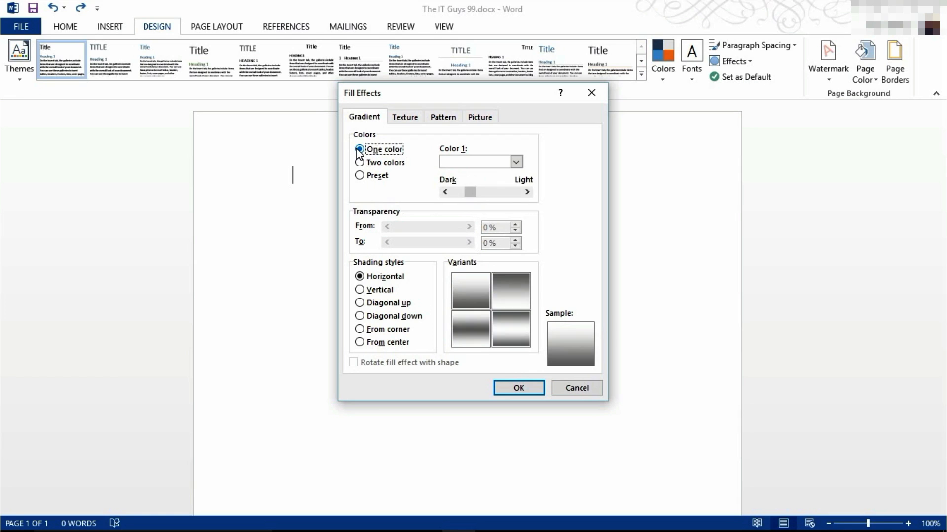
left_click(515, 161)
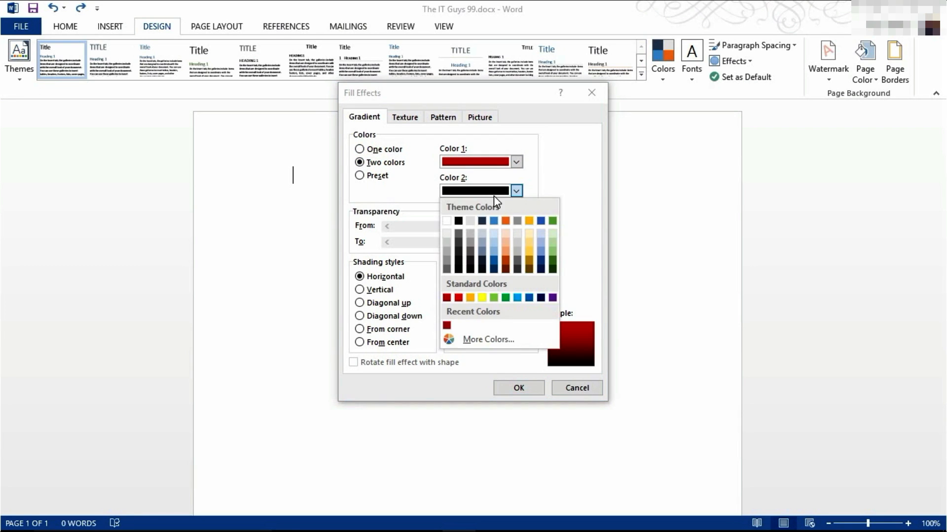
left_click(447, 325)
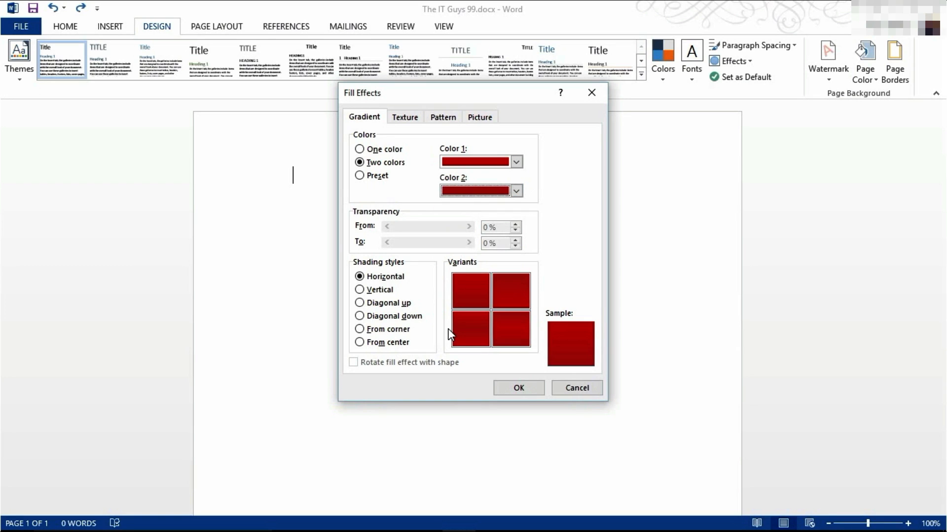
mouse_move(508, 296)
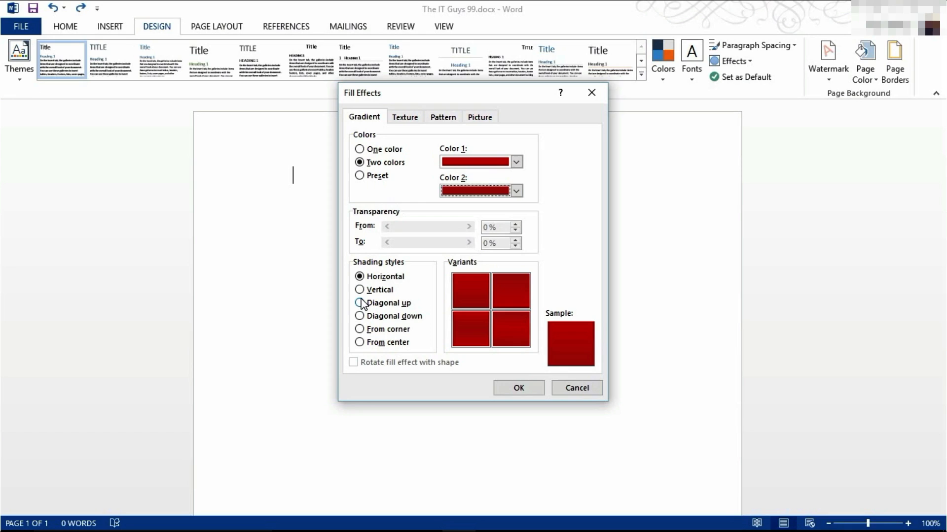
left_click(360, 302)
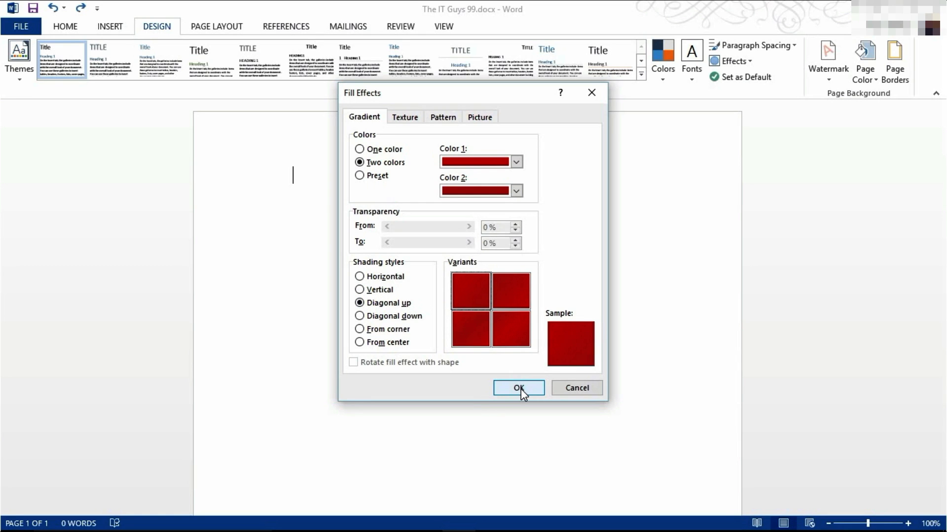
left_click(518, 387)
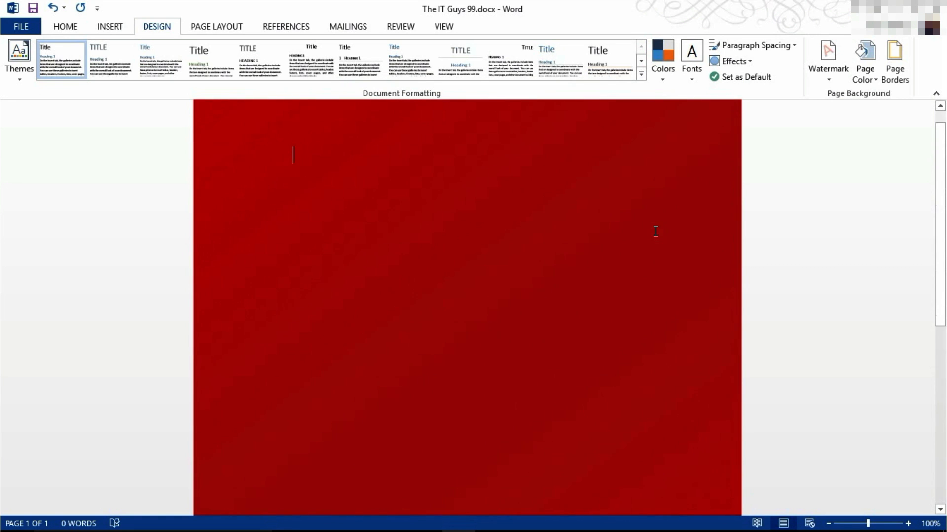
mouse_move(611, 419)
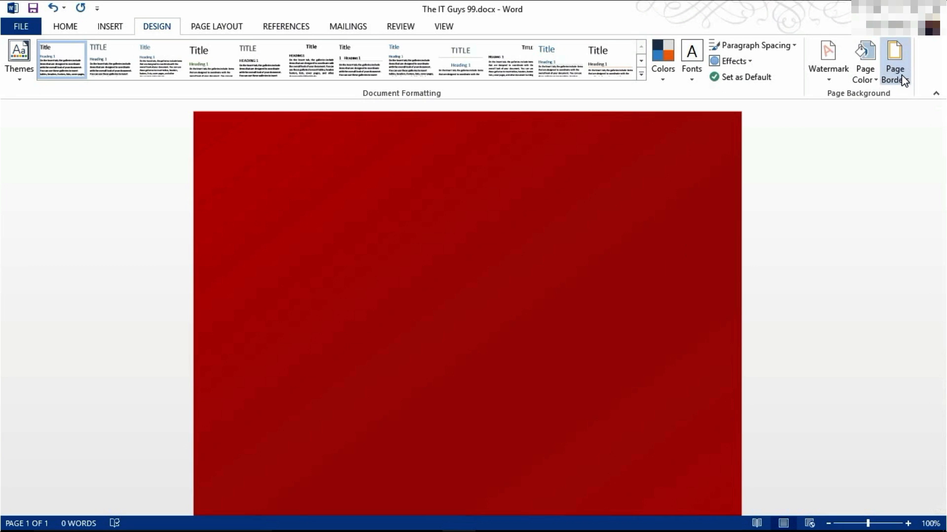
- In Page Border, try a custom 6 pt coloured border, then settle on a double-line box
left_click(895, 62)
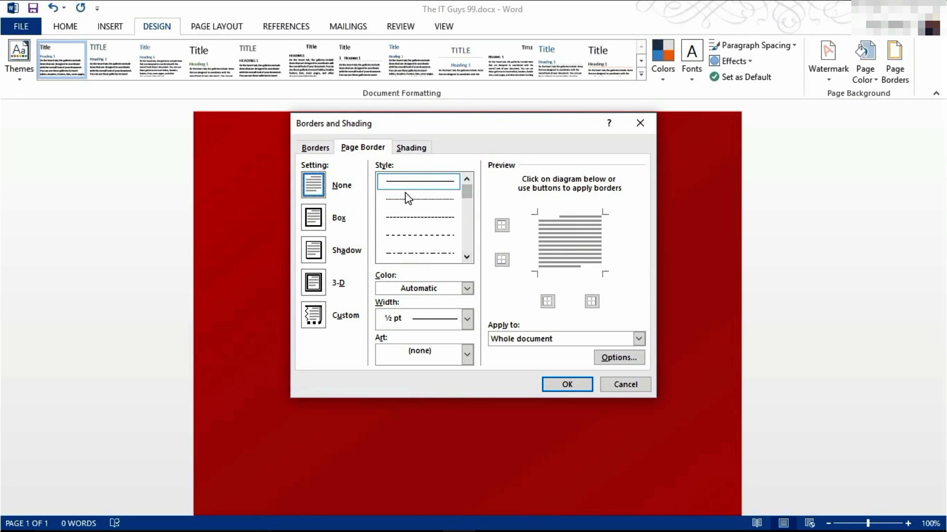
left_click(312, 217)
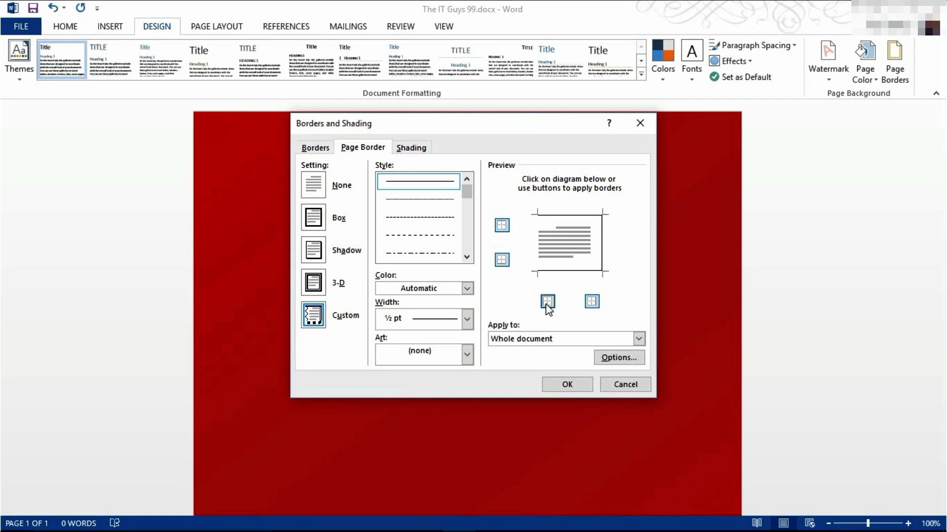
scroll("down", 3)
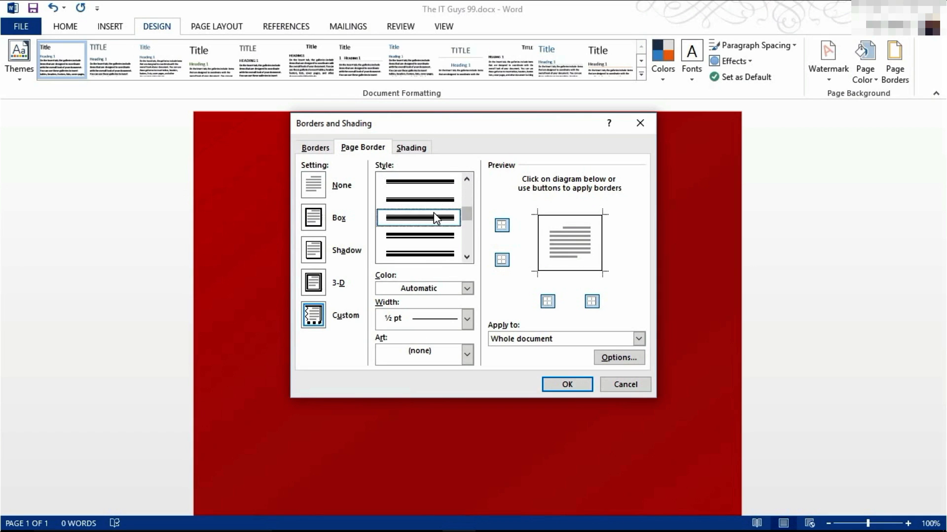
left_click(466, 319)
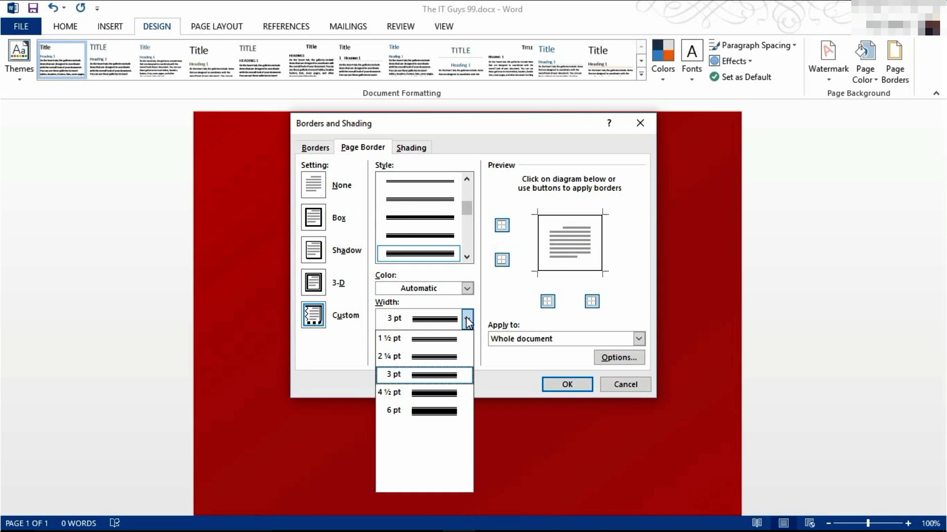
left_click(392, 410)
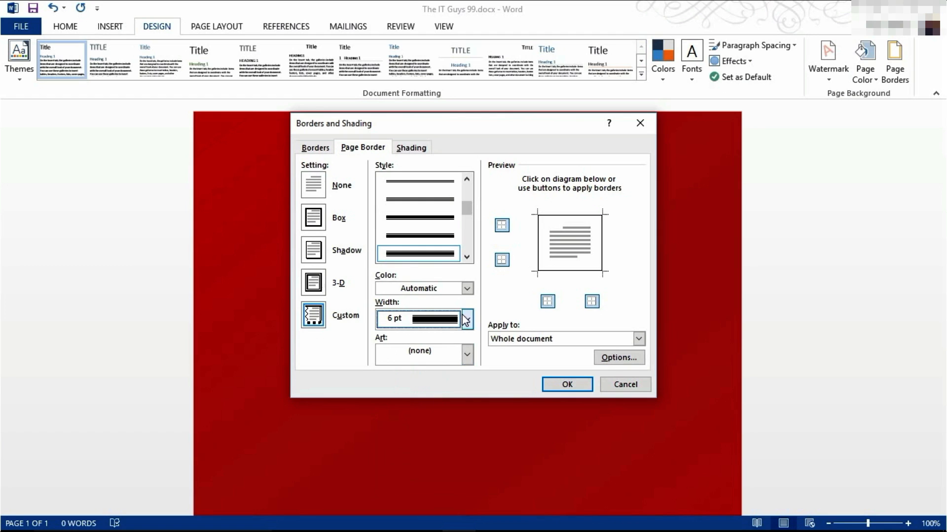
left_click(466, 288)
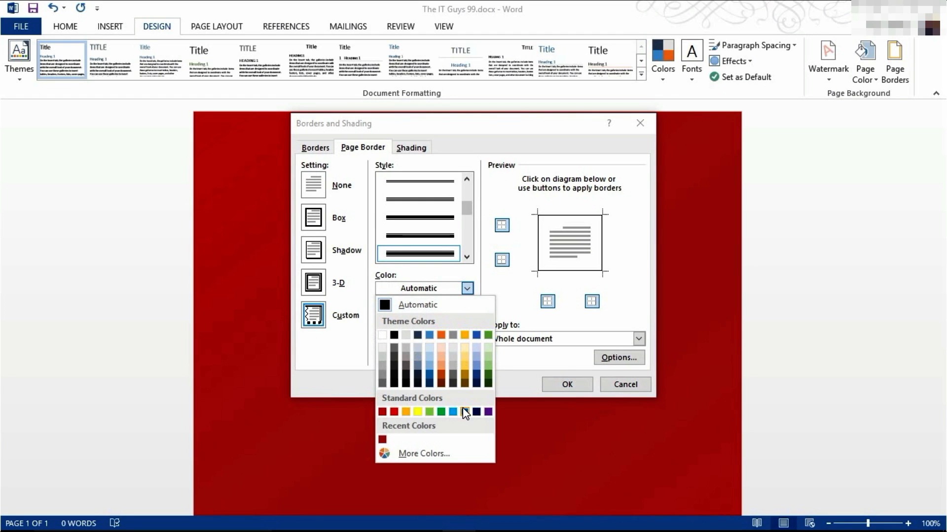
left_click(487, 412)
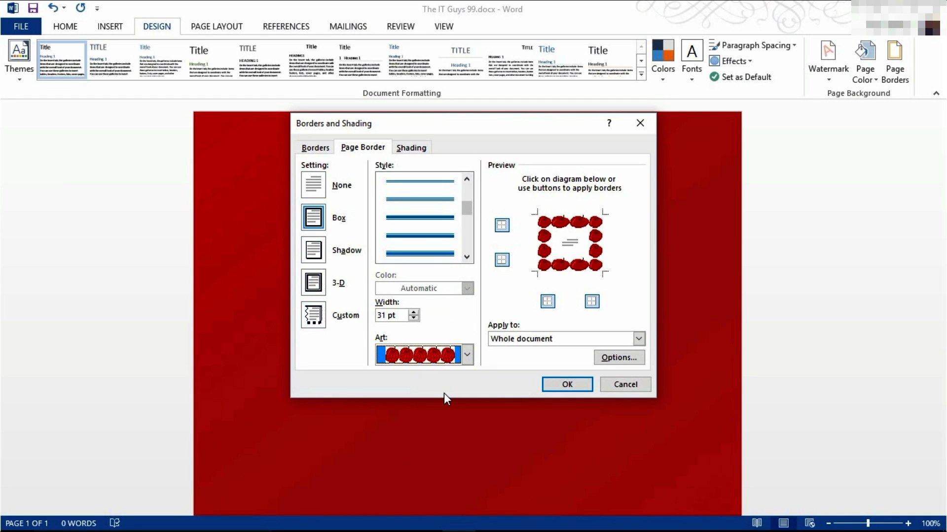
mouse_move(548, 236)
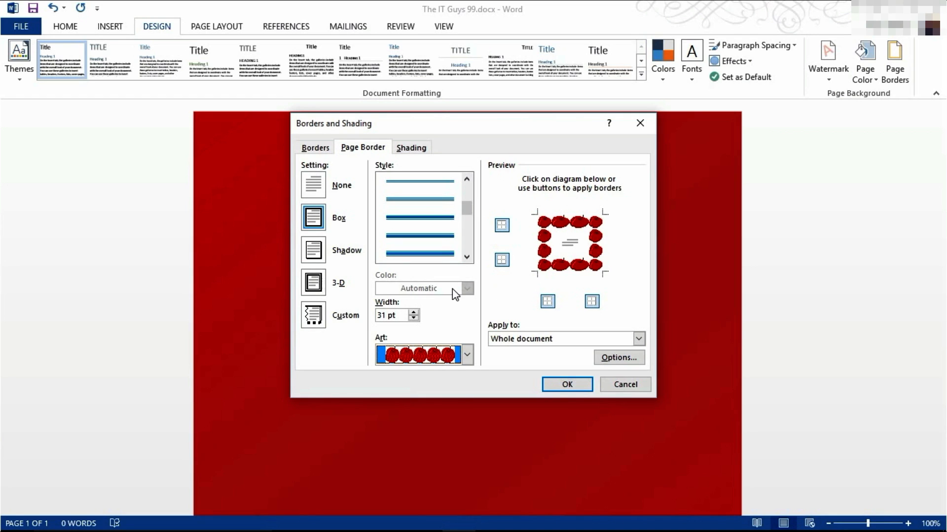
left_click(417, 253)
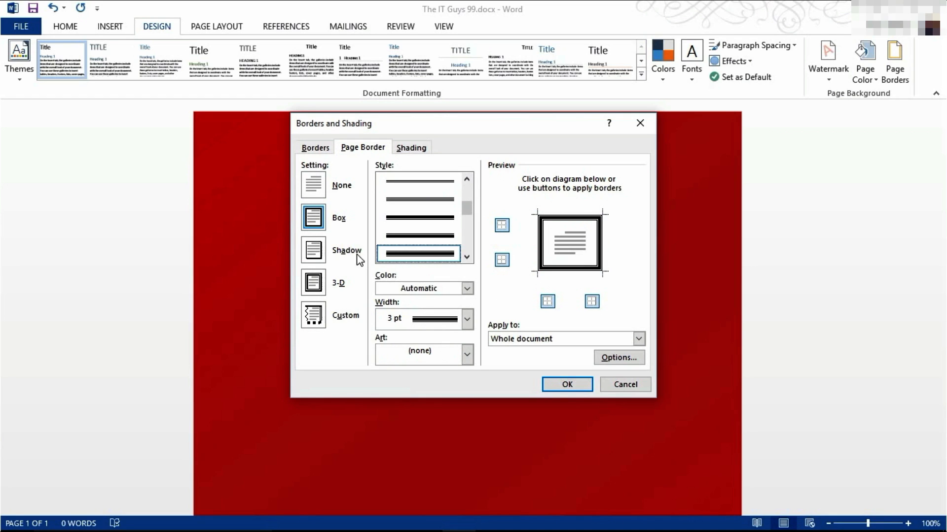
- Try Shadow and 3-D settings, then apply a custom white double-line page border
left_click(312, 250)
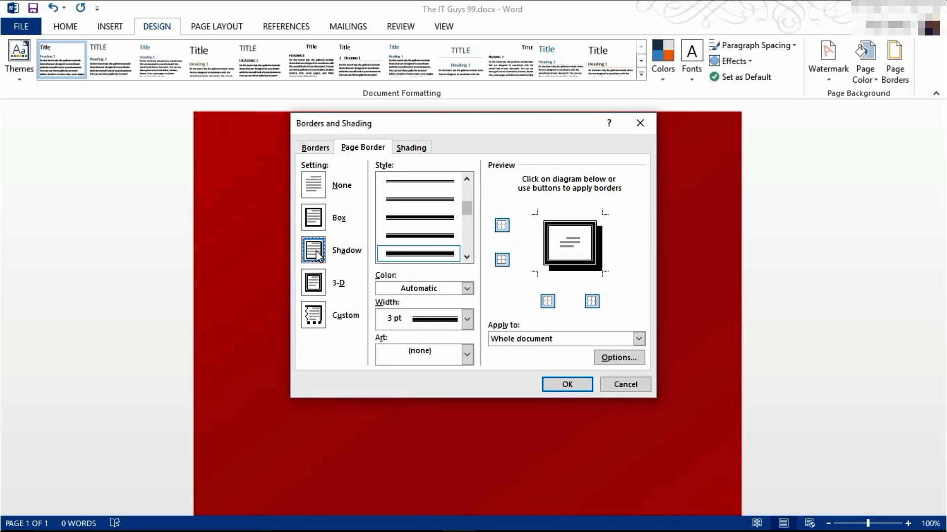
mouse_move(314, 296)
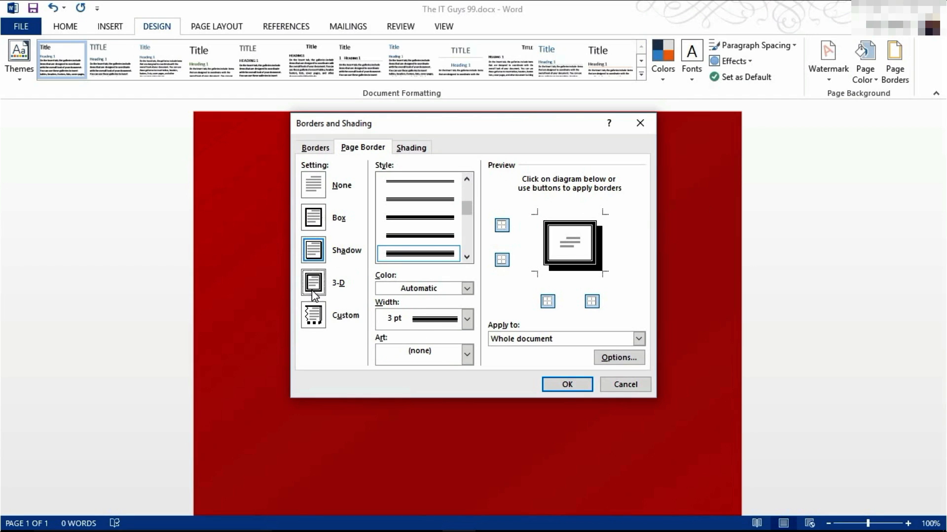
left_click(313, 283)
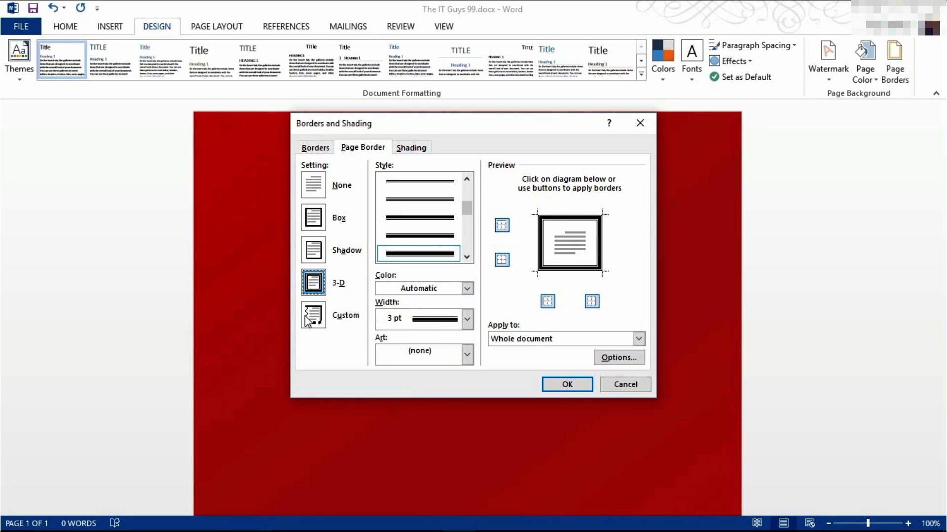
left_click(312, 315)
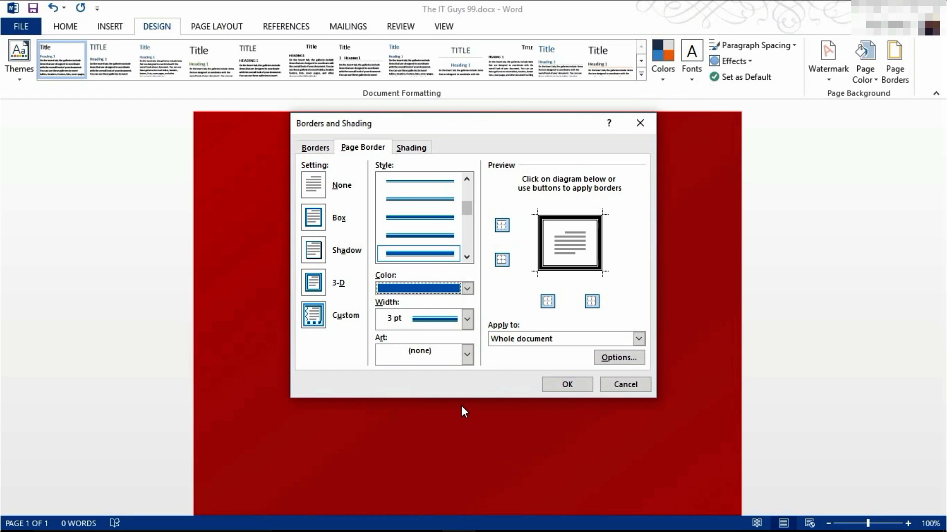
mouse_move(497, 235)
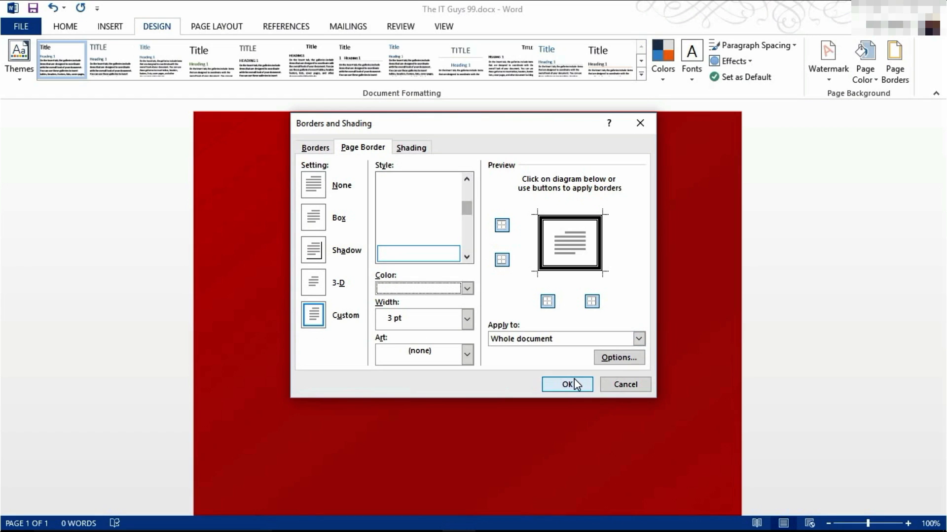
left_click(565, 385)
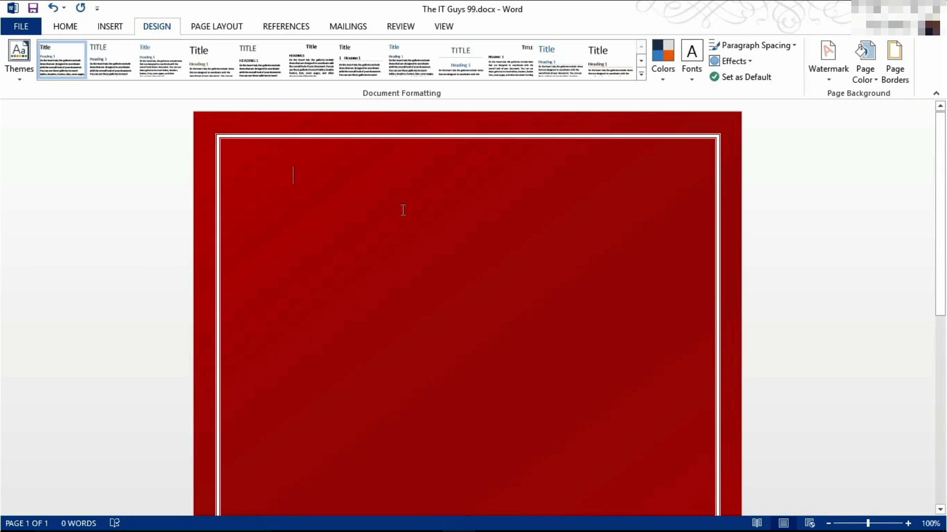
mouse_move(725, 175)
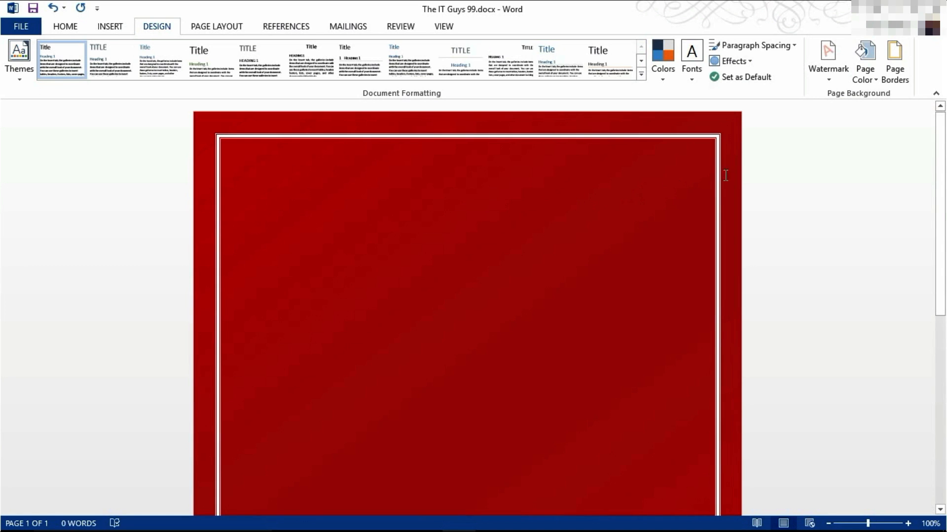
- Open the Watermark gallery showing Confidential and Do Not Copy options
left_click(828, 57)
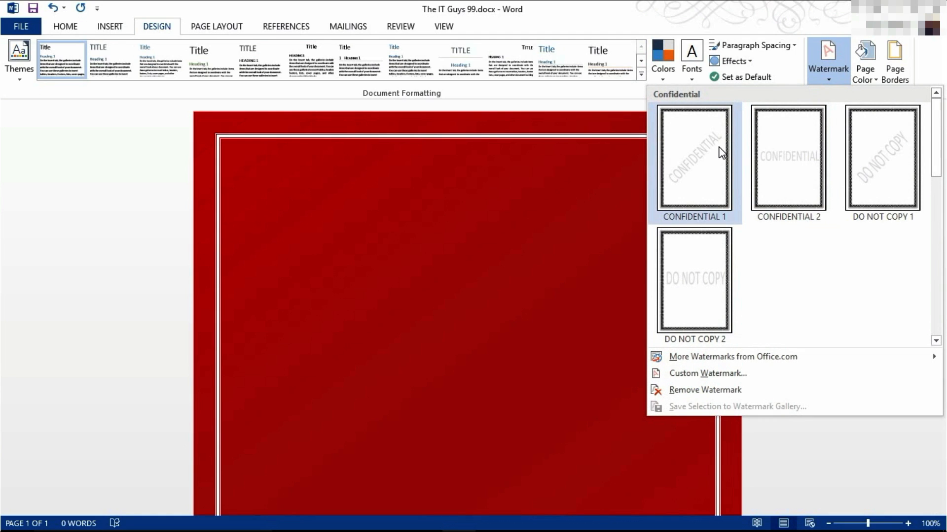
mouse_move(861, 202)
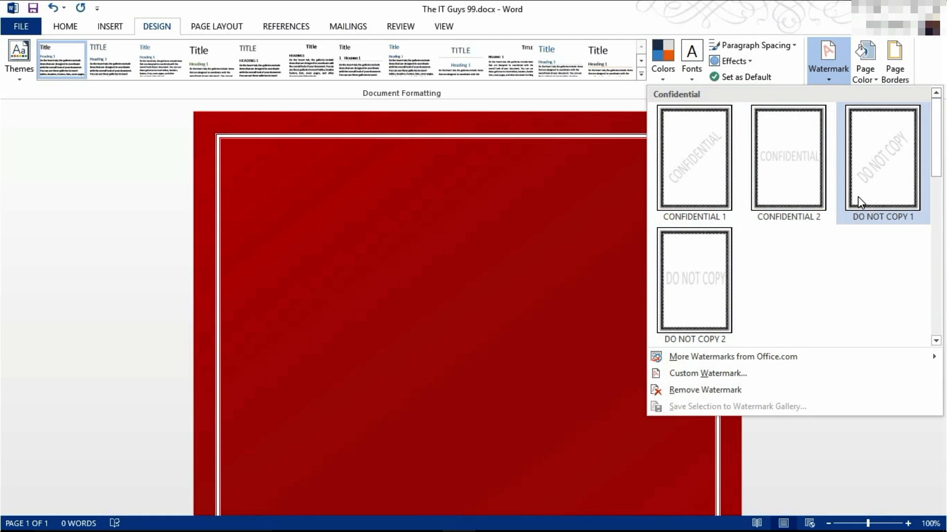
mouse_move(707, 373)
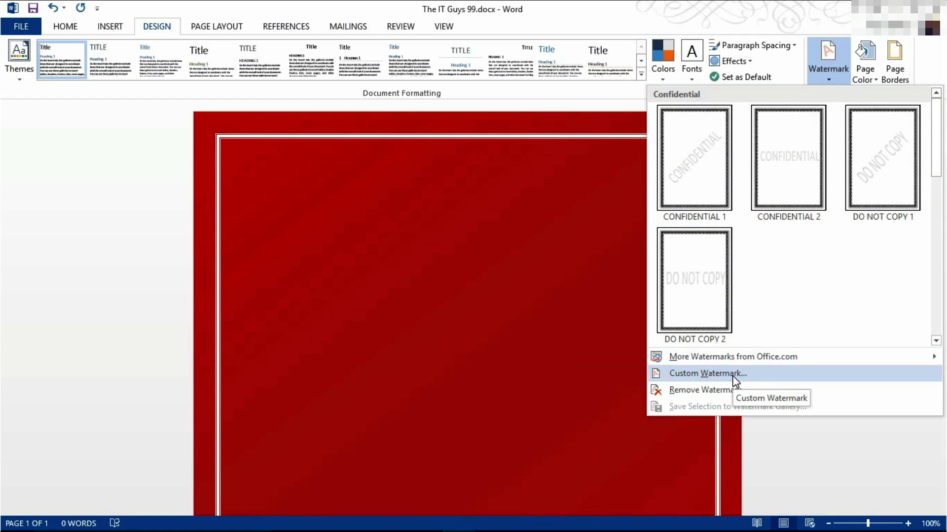
- Set up a custom text watermark reading 'The IT Guys 99' in white
left_click(707, 373)
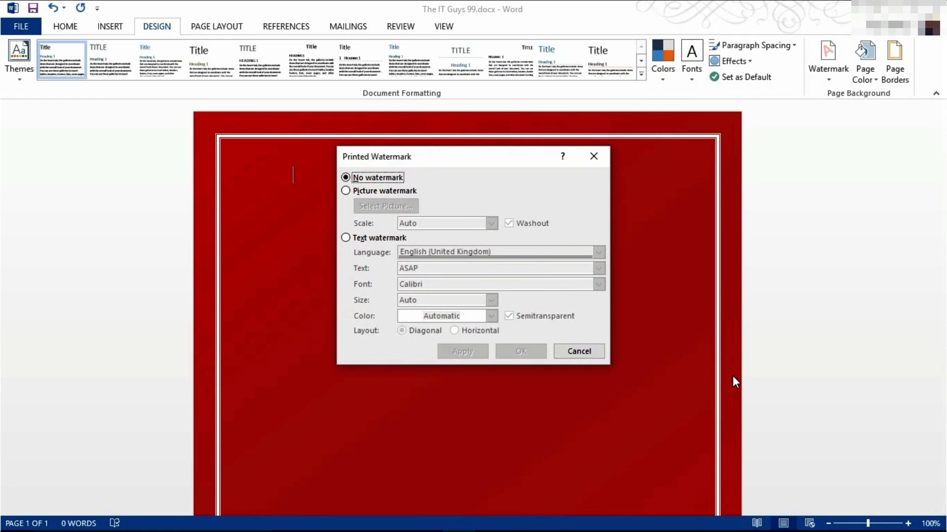
mouse_move(346, 226)
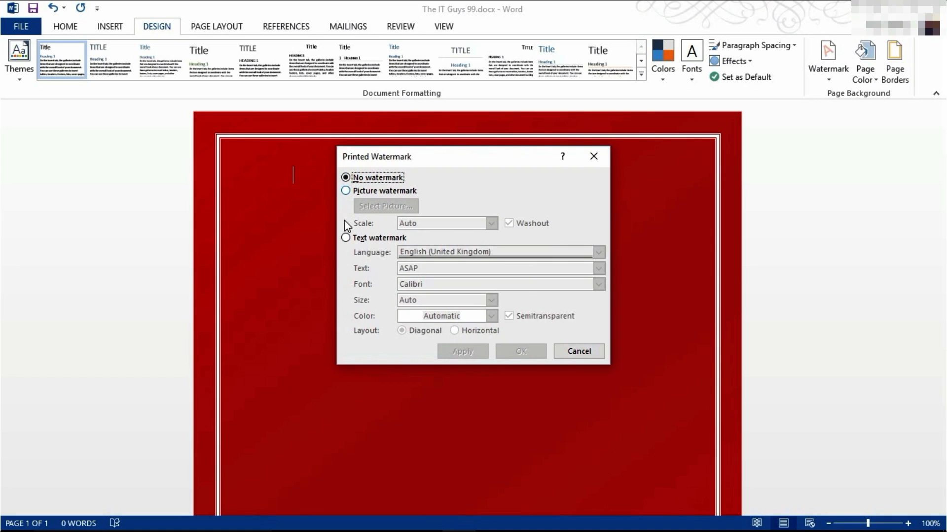
left_click(346, 237)
type("T")
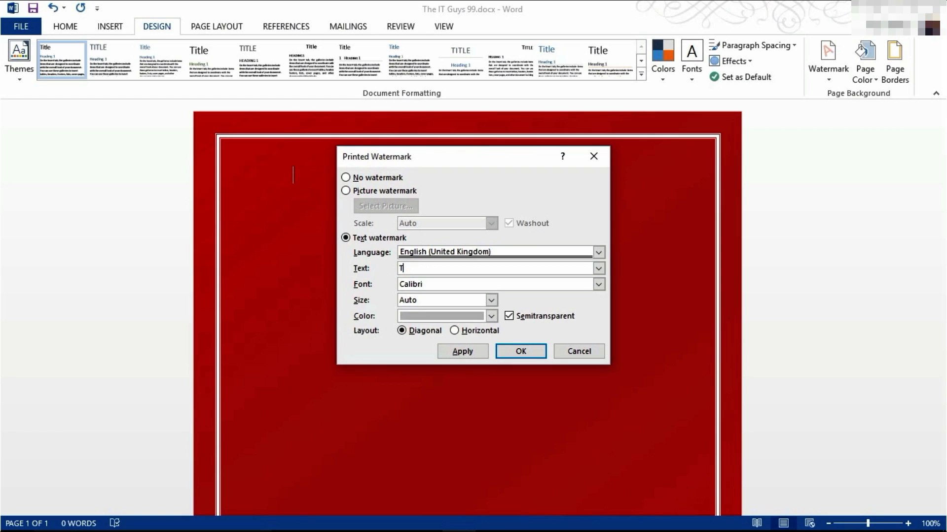
type("he IT")
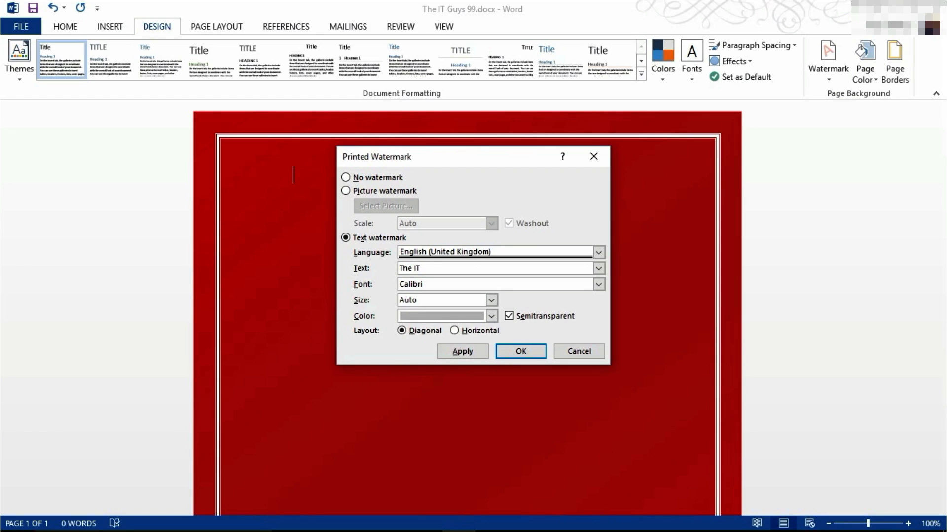
type("Guys 99")
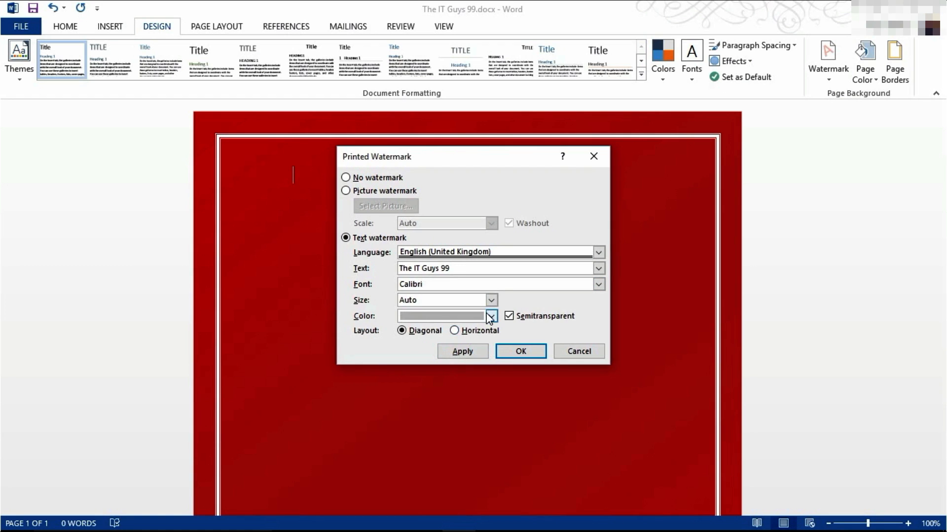
left_click(491, 315)
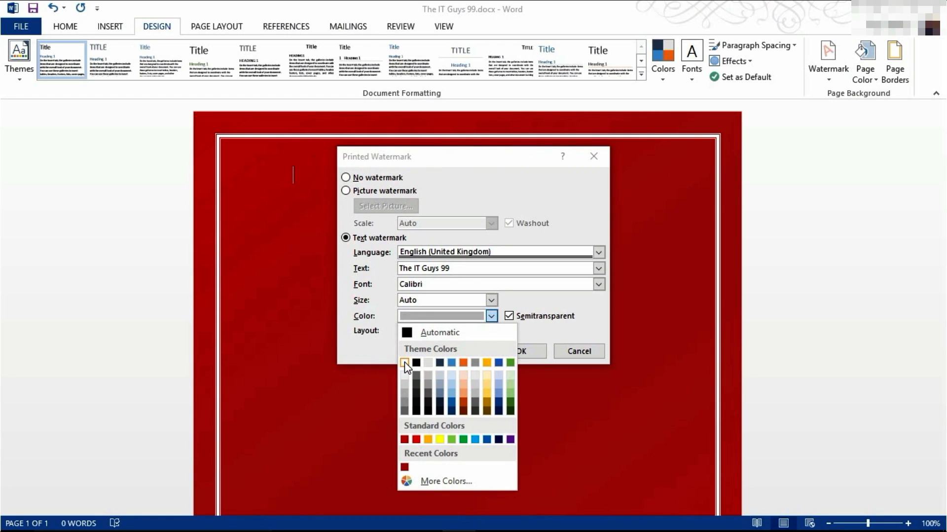
left_click(405, 363)
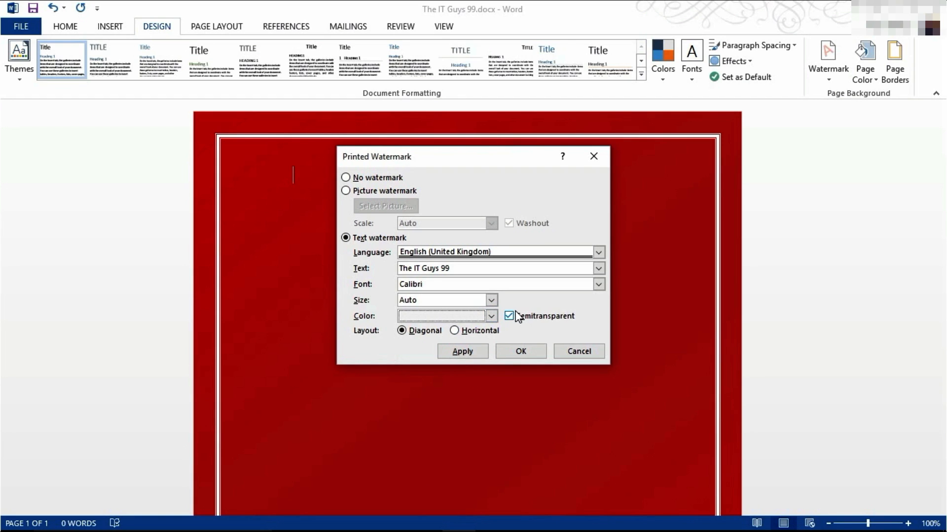
mouse_move(353, 400)
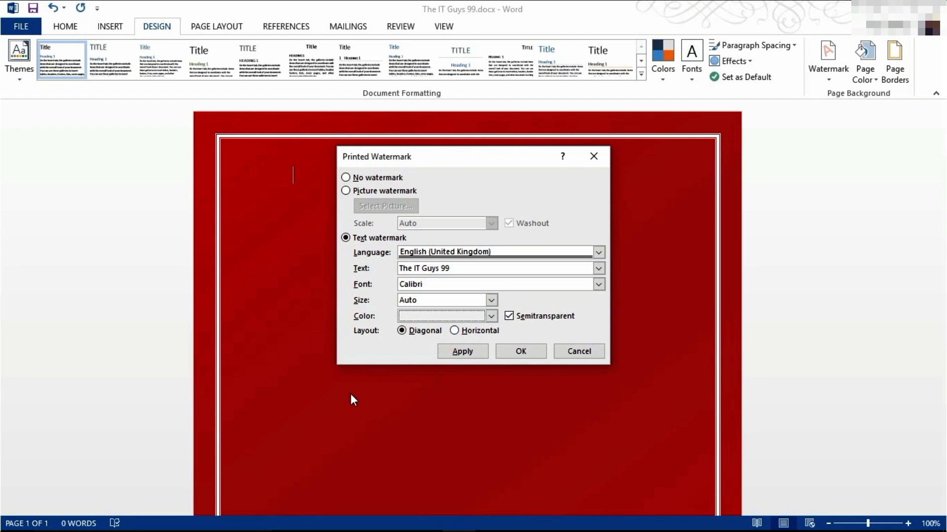
mouse_move(666, 177)
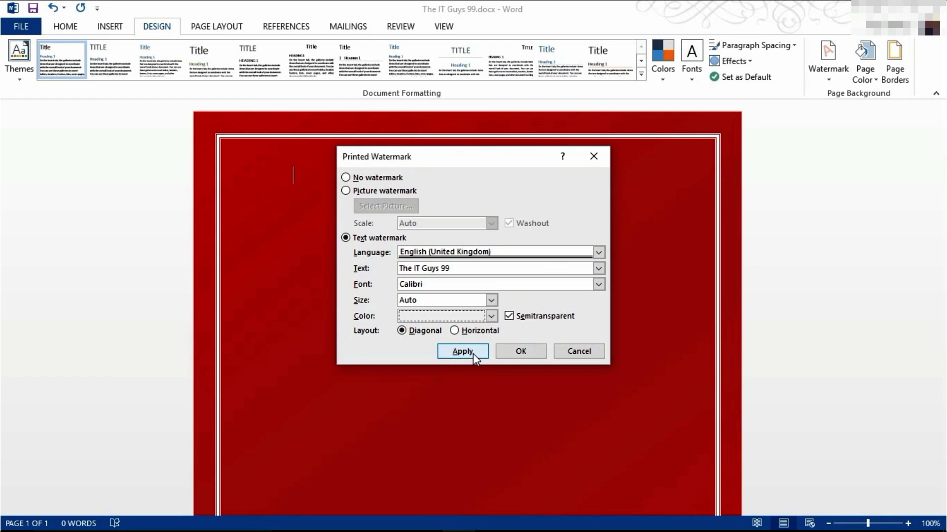
- Apply the 'The IT Guys 99' watermark, close the dialog, and return to the page
left_click(462, 352)
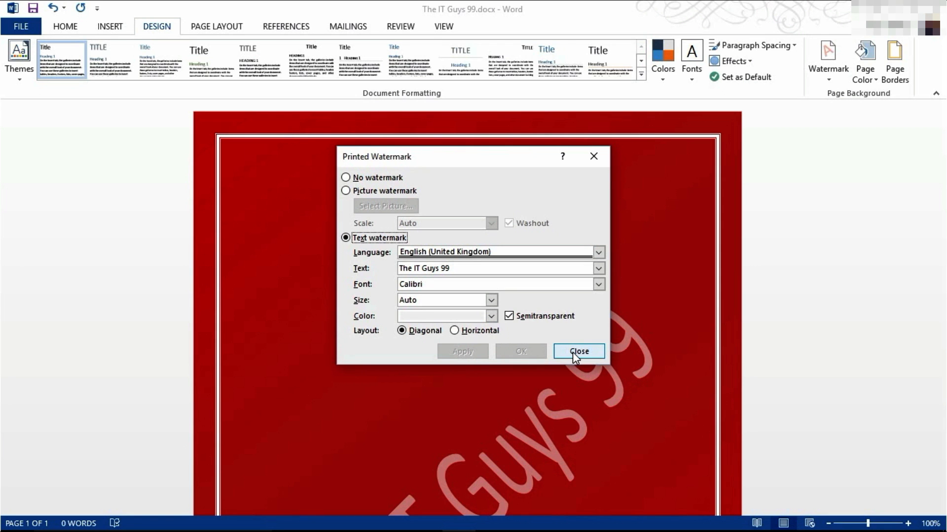
left_click(578, 352)
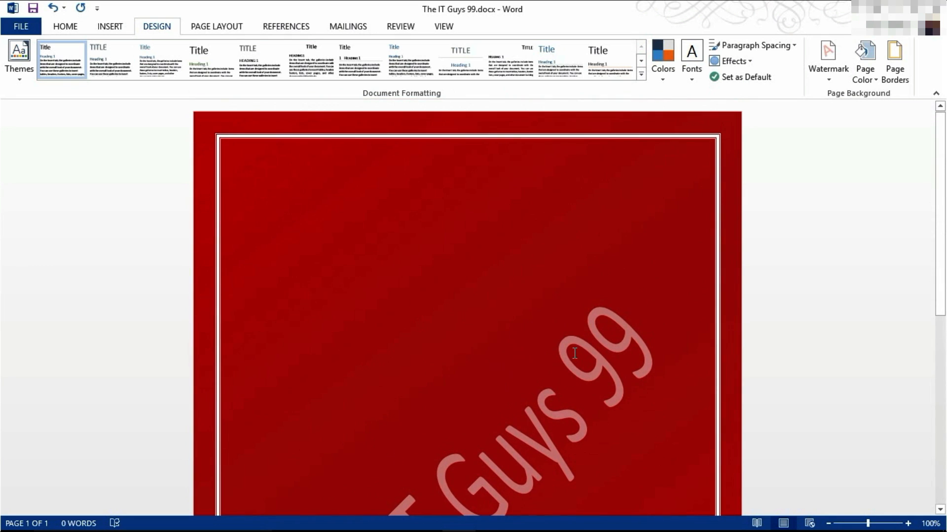
left_click(293, 175)
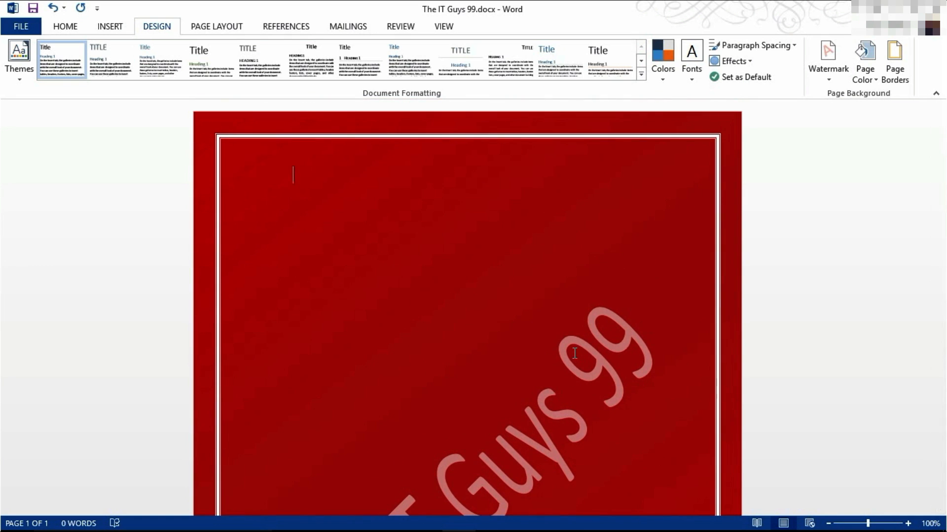